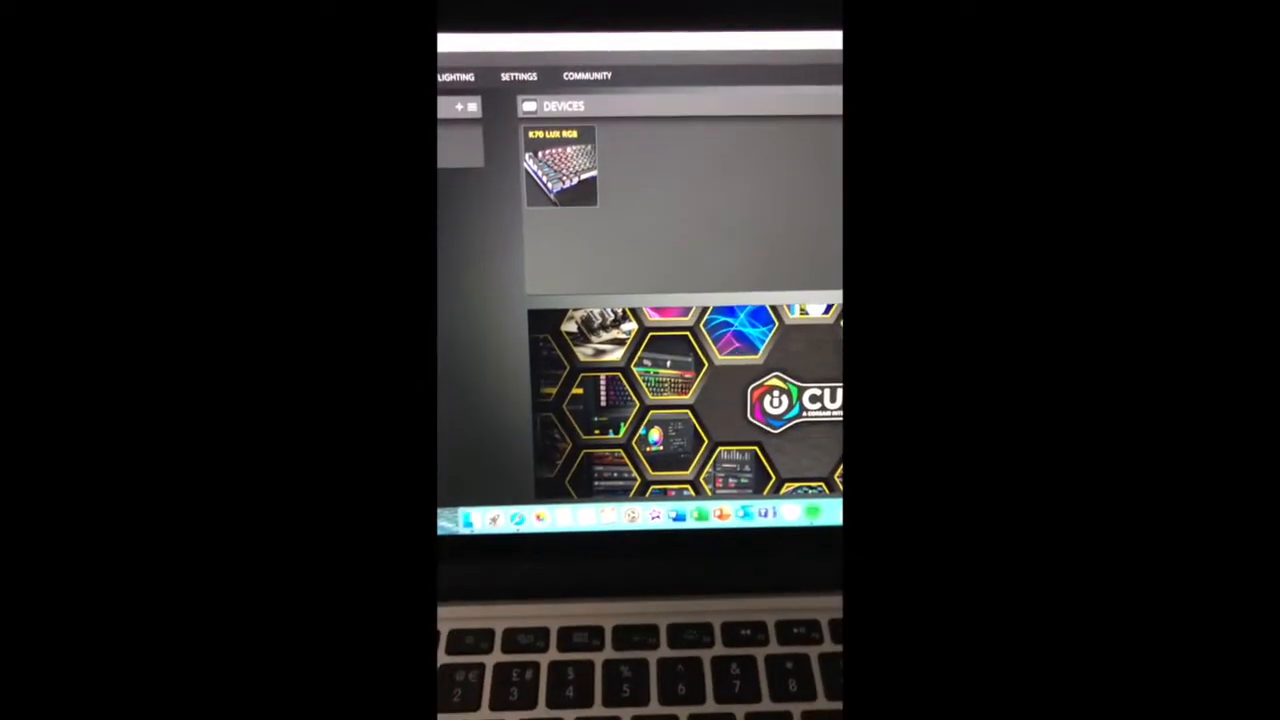
Show the K70 LUX RGB keyboard's device settings with polling rate, brightness, layout and firmware version
left_click(520, 76)
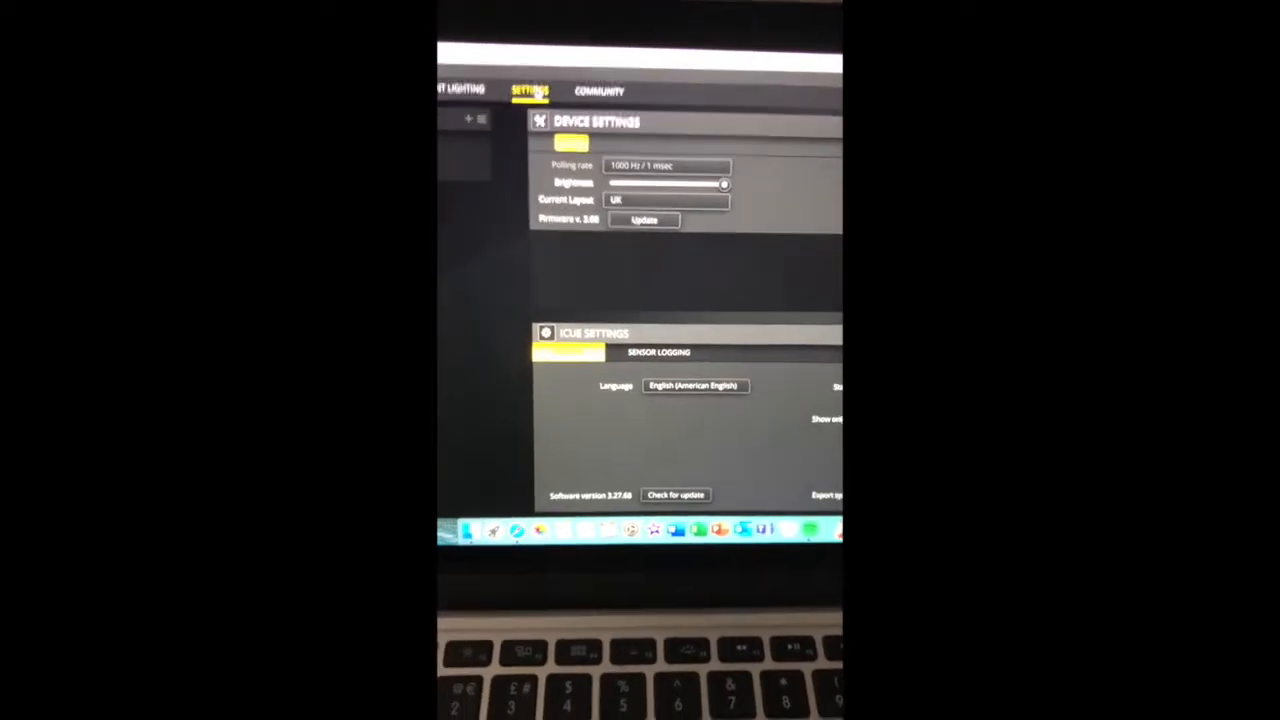